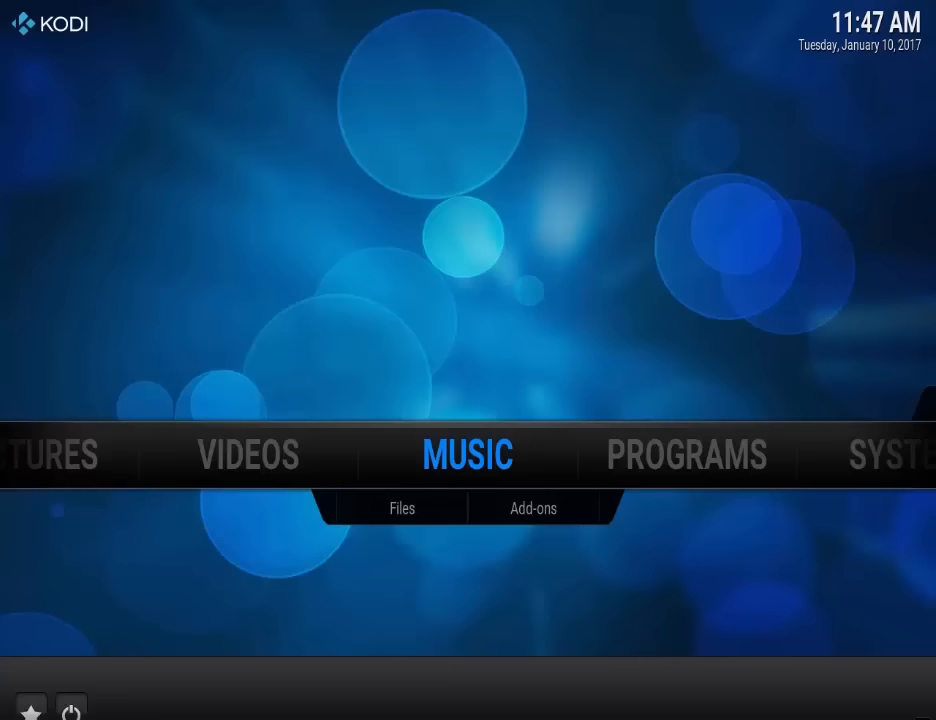
pyautogui.moveTo(588, 312)
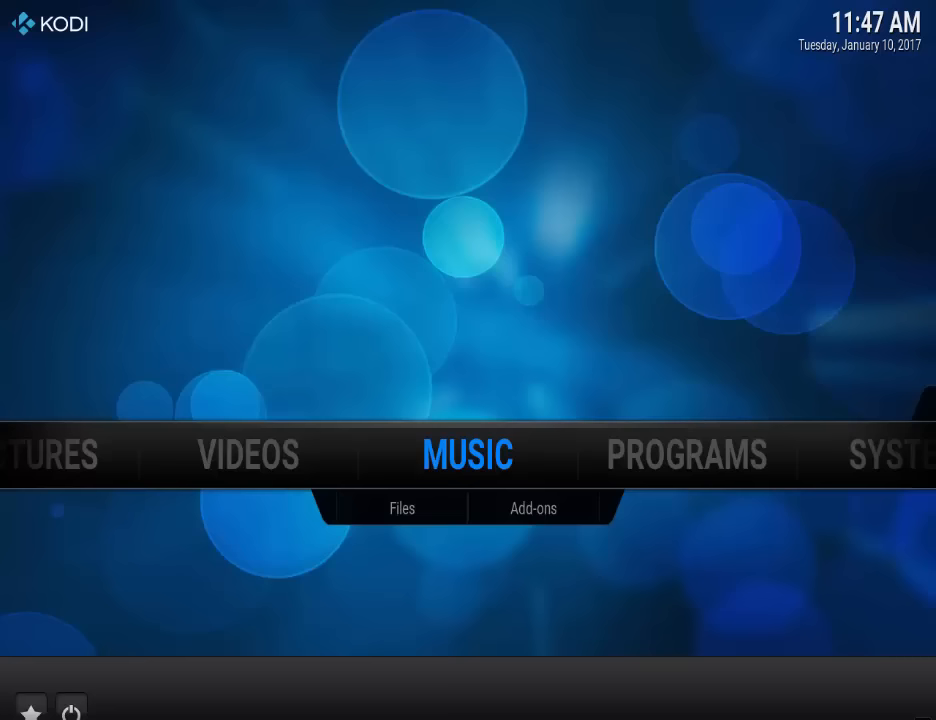
pyautogui.moveTo(374, 497)
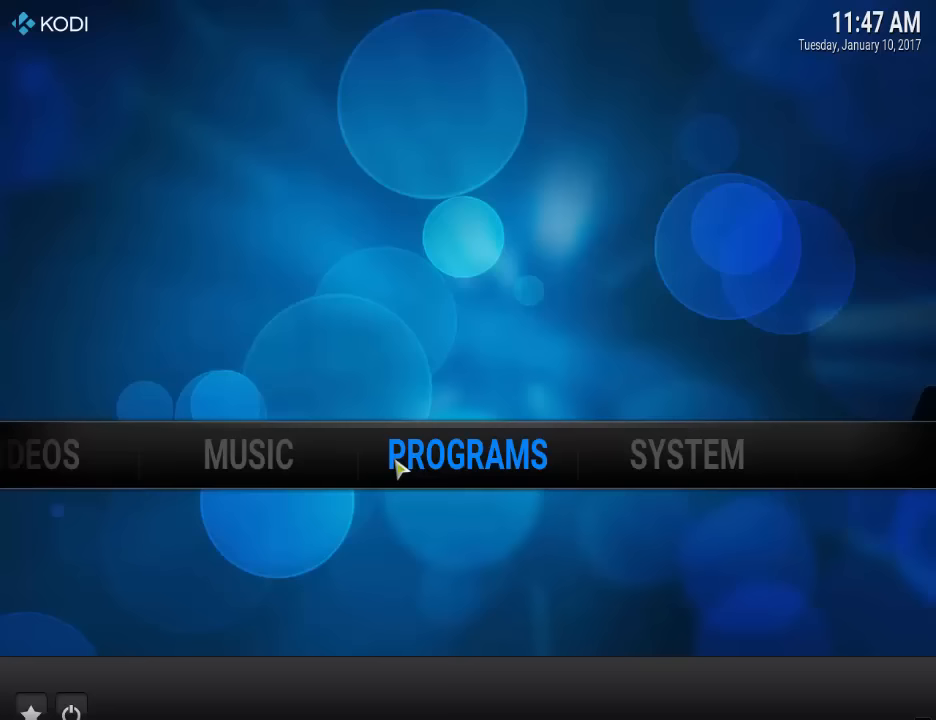
pyautogui.click(687, 455)
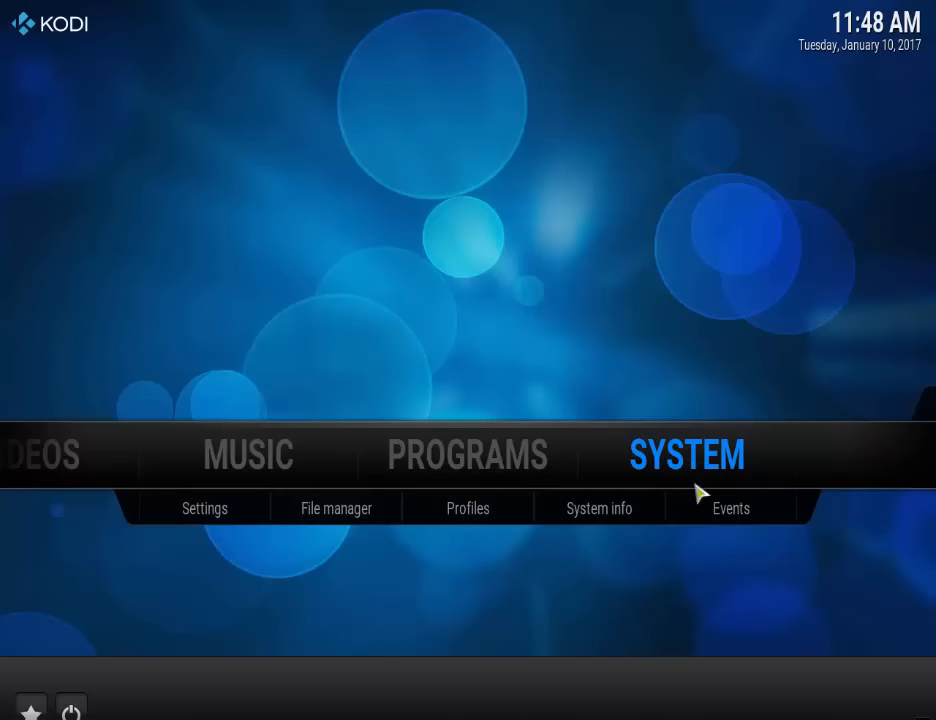
pyautogui.click(336, 508)
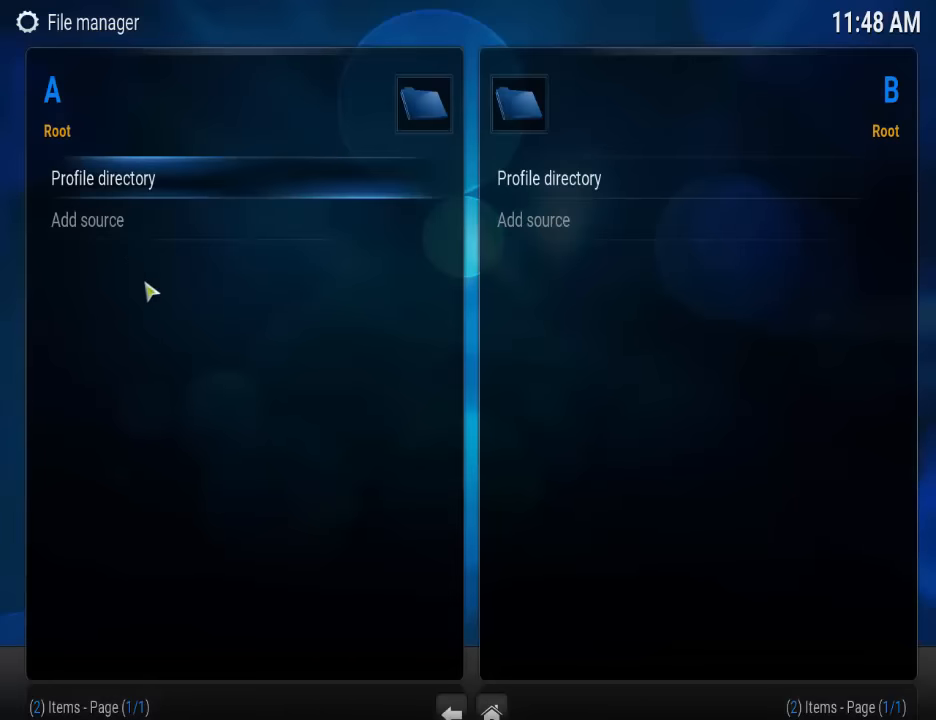
pyautogui.click(87, 220)
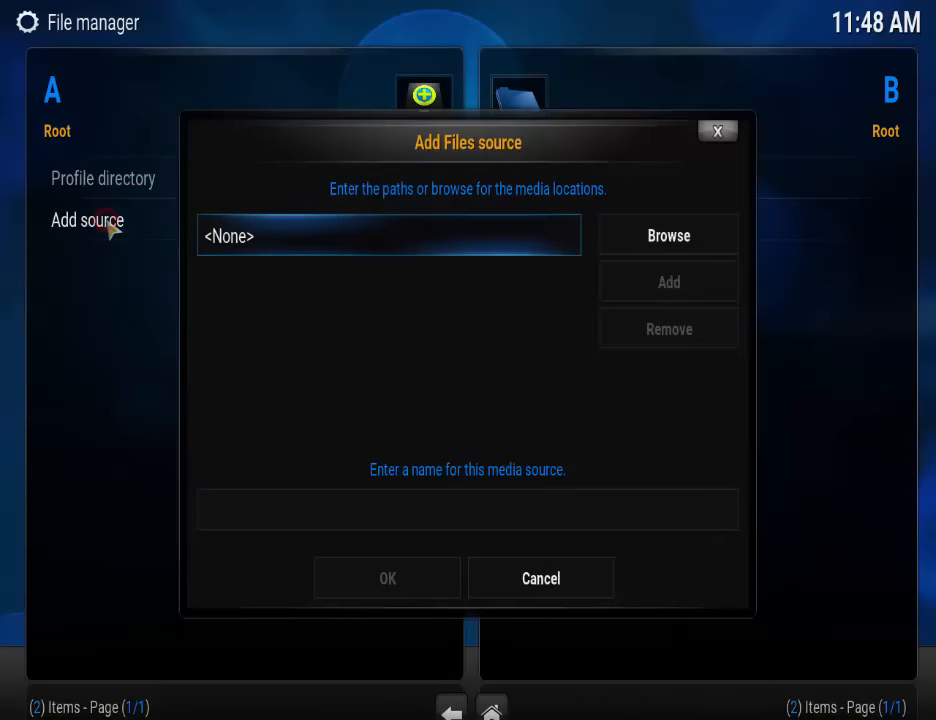
pyautogui.click(388, 235)
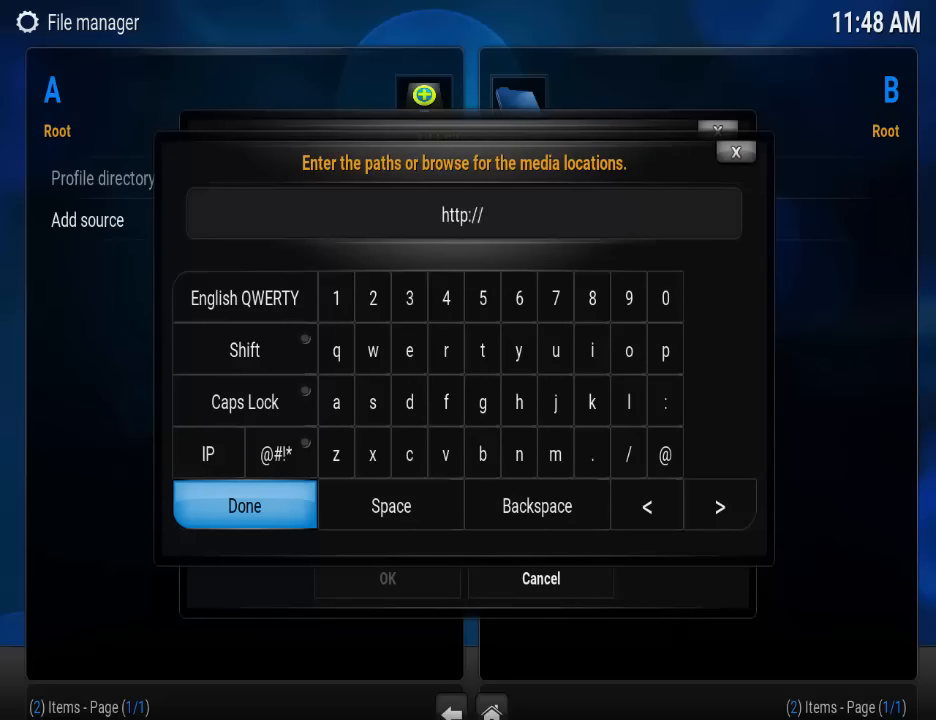
pyautogui.write('fusion')
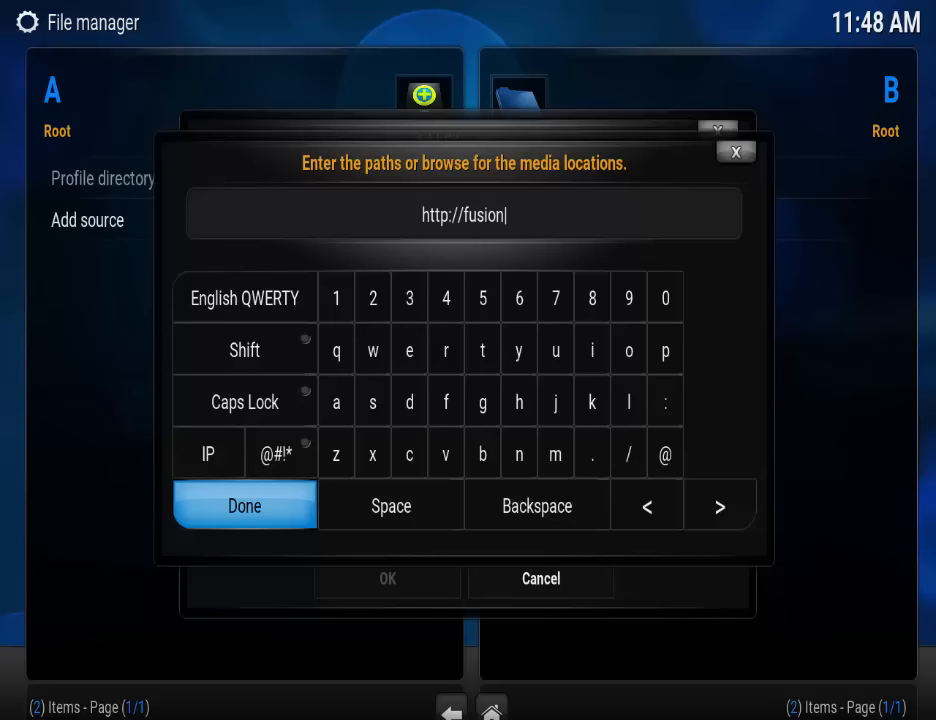
pyautogui.write('.tvadd')
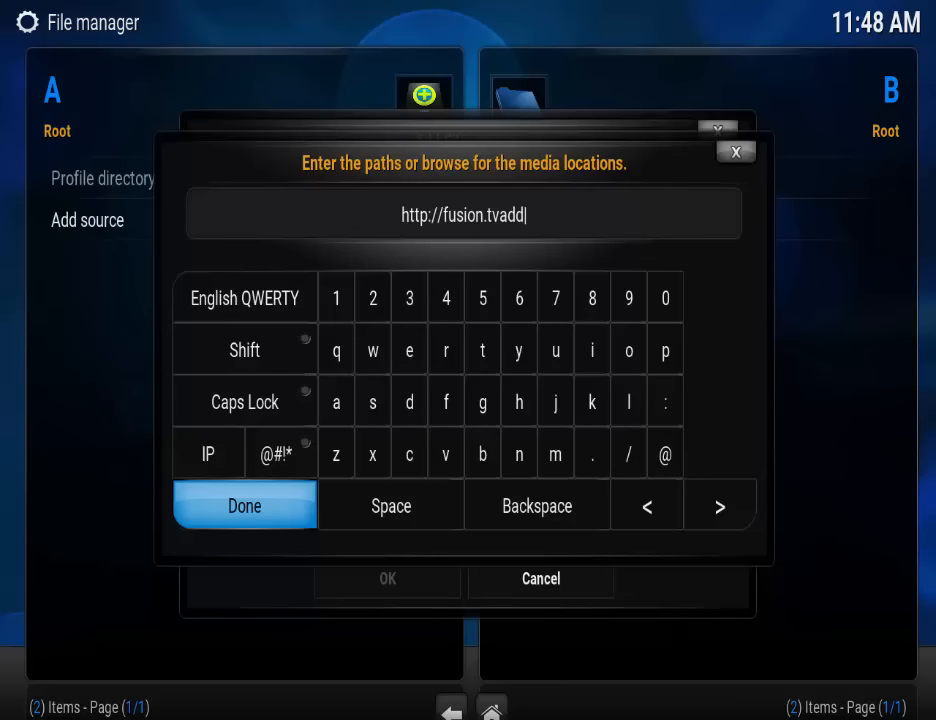
pyautogui.write('ons.ag')
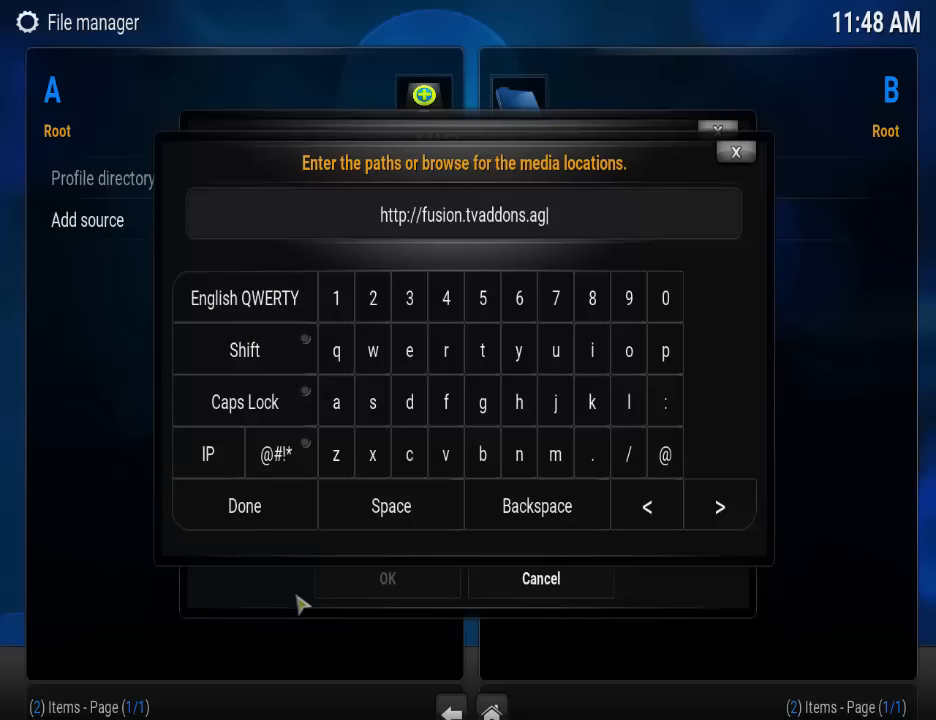
pyautogui.click(244, 506)
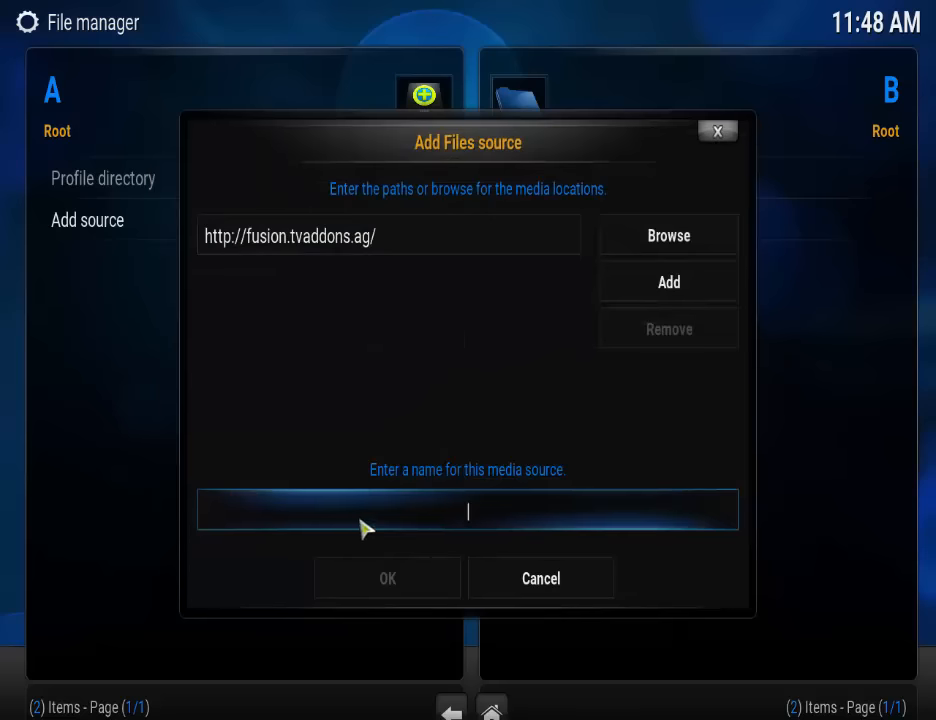
# Name the source .fusion and confirm it
pyautogui.click(467, 510)
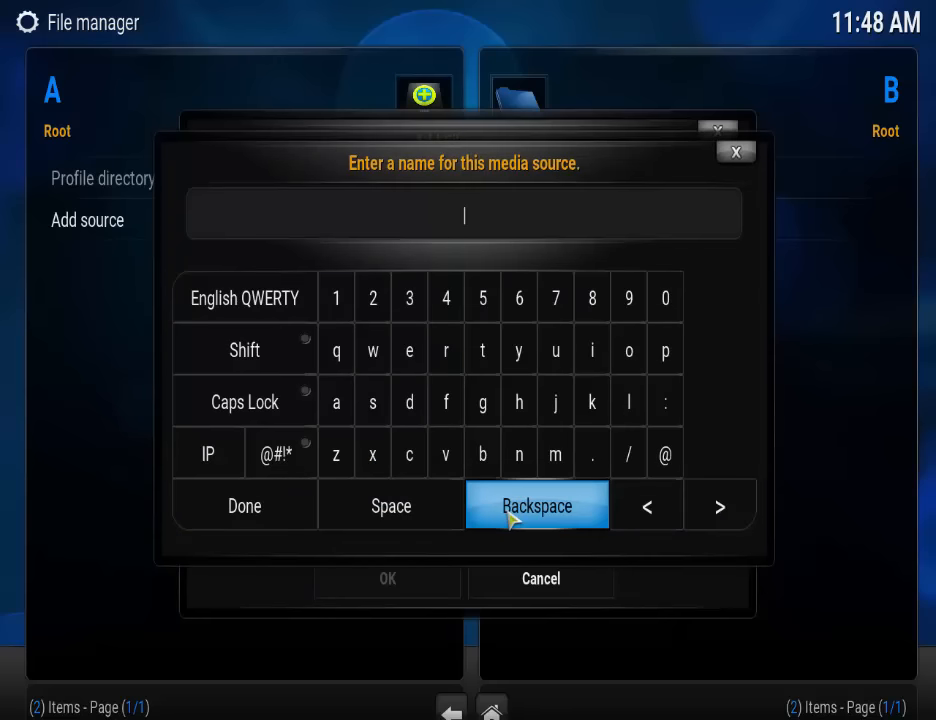
pyautogui.write('.fusion')
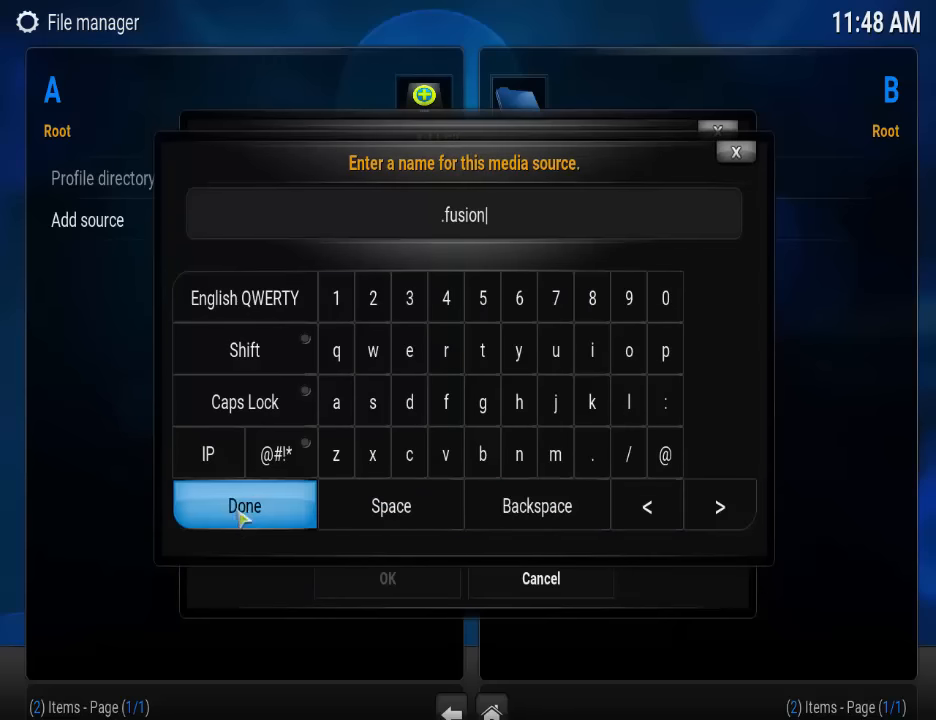
pyautogui.click(244, 505)
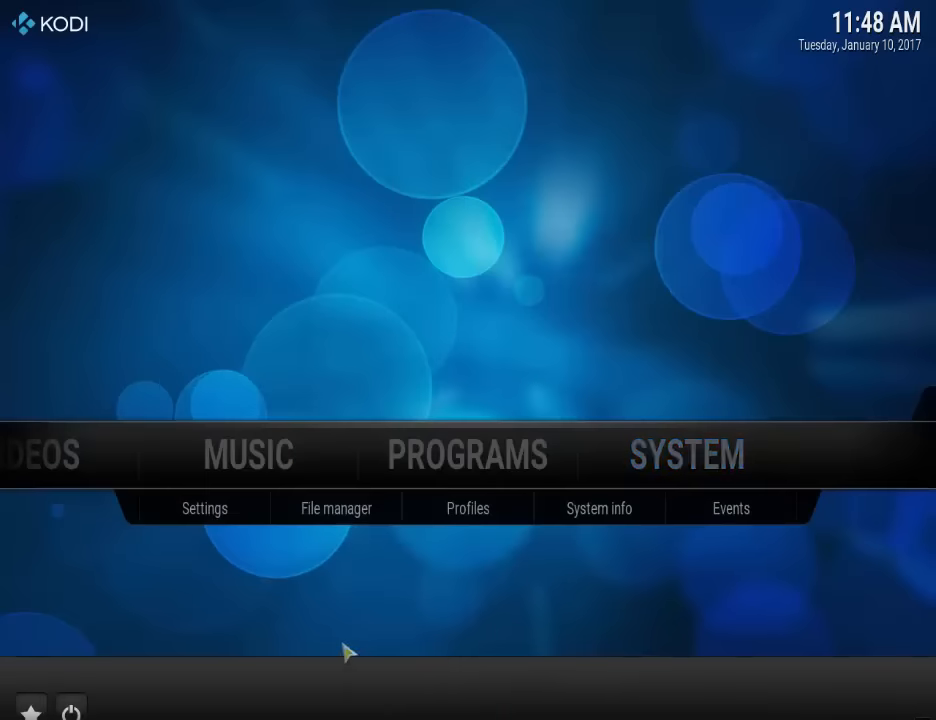
pyautogui.moveTo(688, 455)
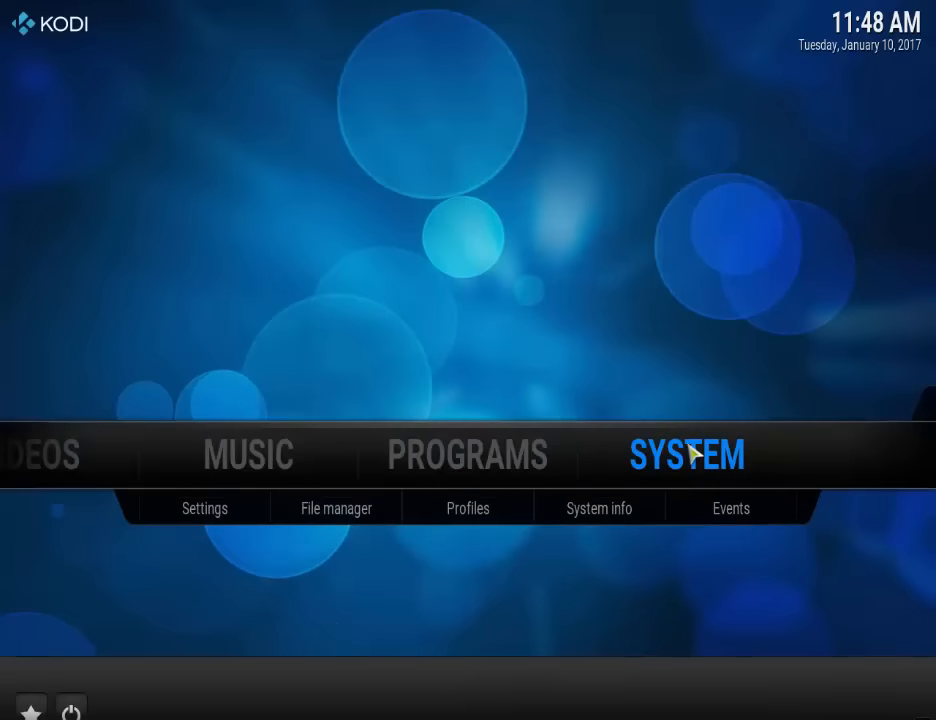
# Go to Settings > Add-ons and dismiss the First run help dialog
pyautogui.click(204, 508)
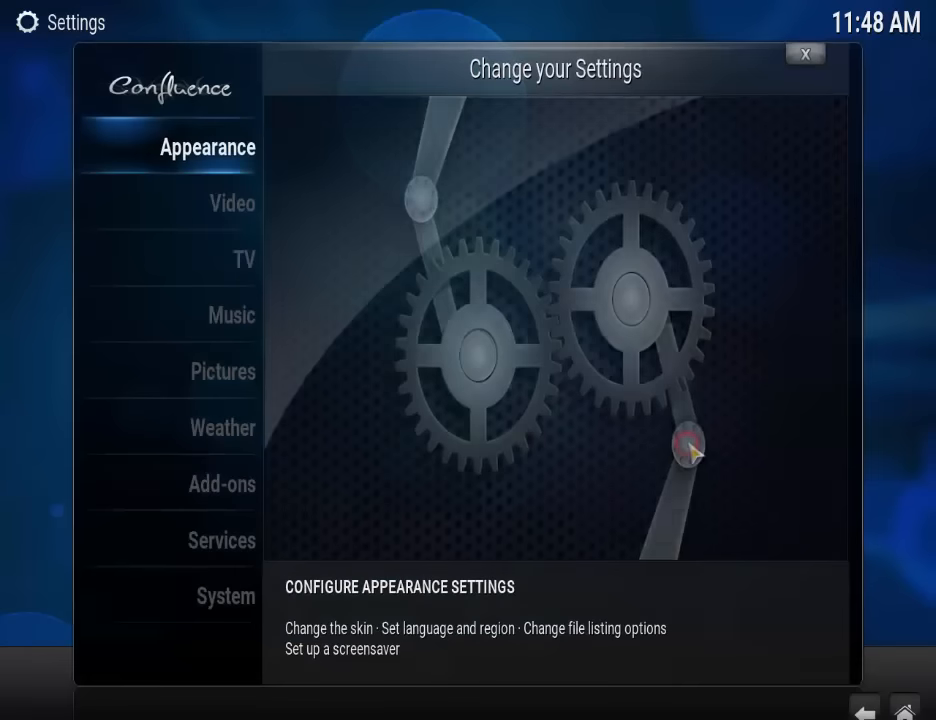
pyautogui.click(221, 484)
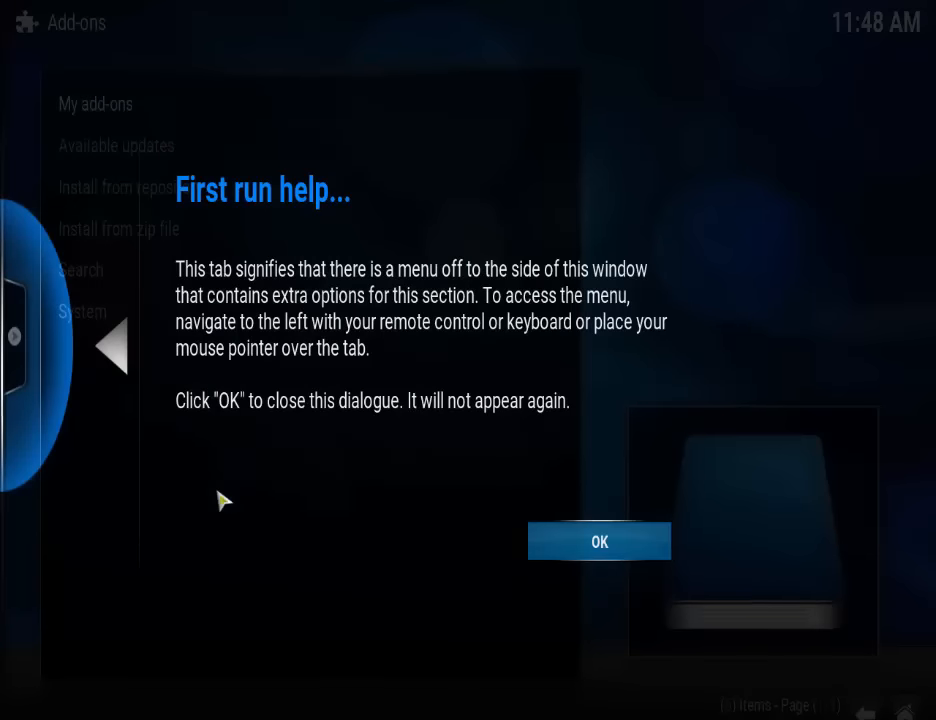
pyautogui.moveTo(624, 563)
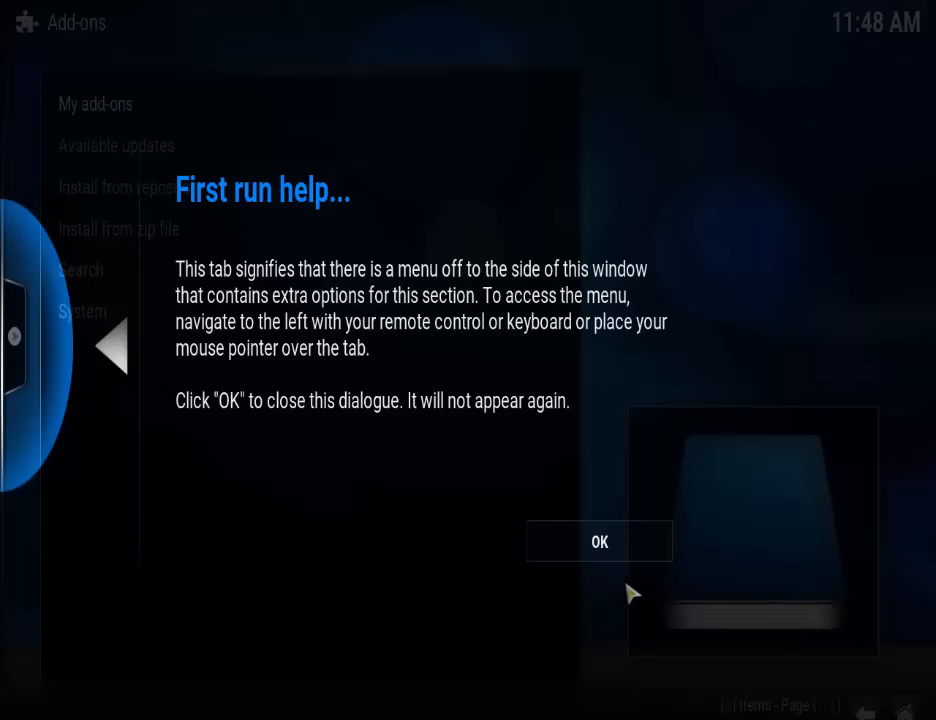
pyautogui.click(599, 541)
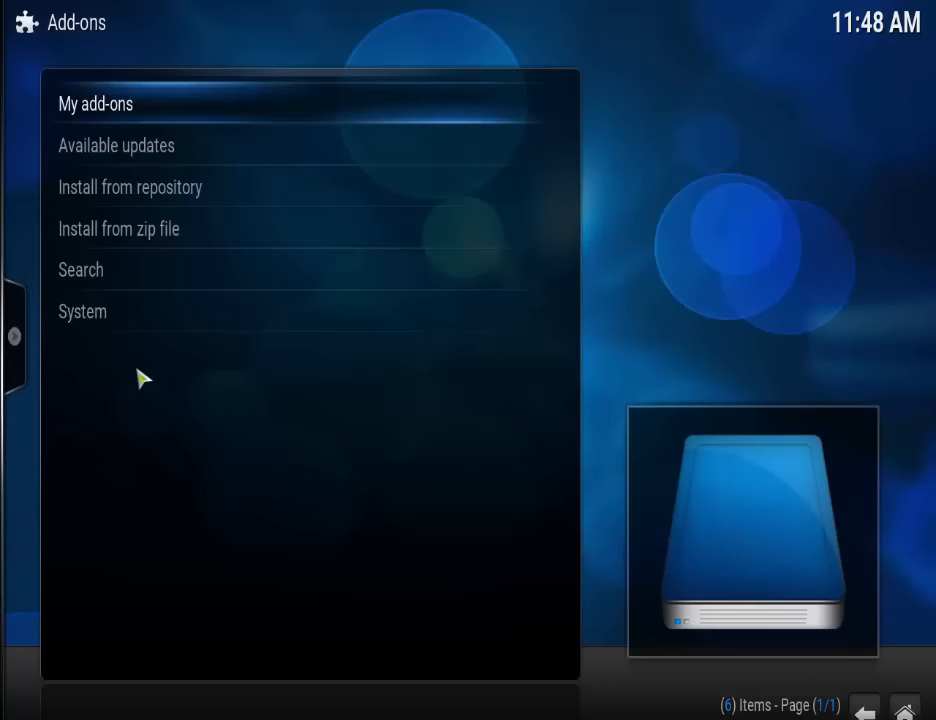
pyautogui.moveTo(140, 229)
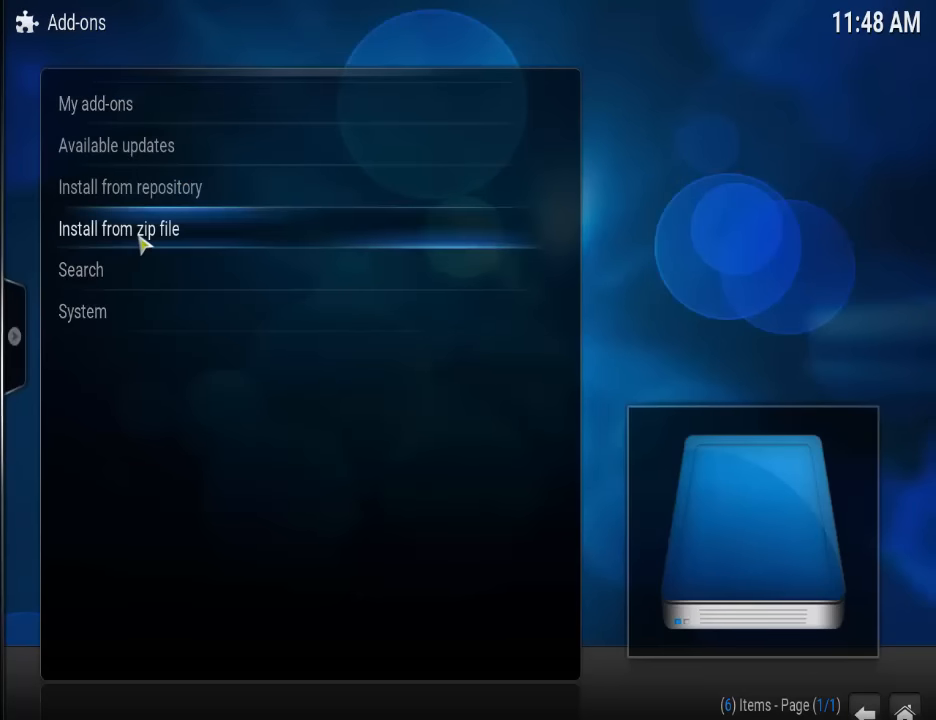
# Browse Install from zip file into the .fusion source's kodi-repos folder
pyautogui.click(118, 229)
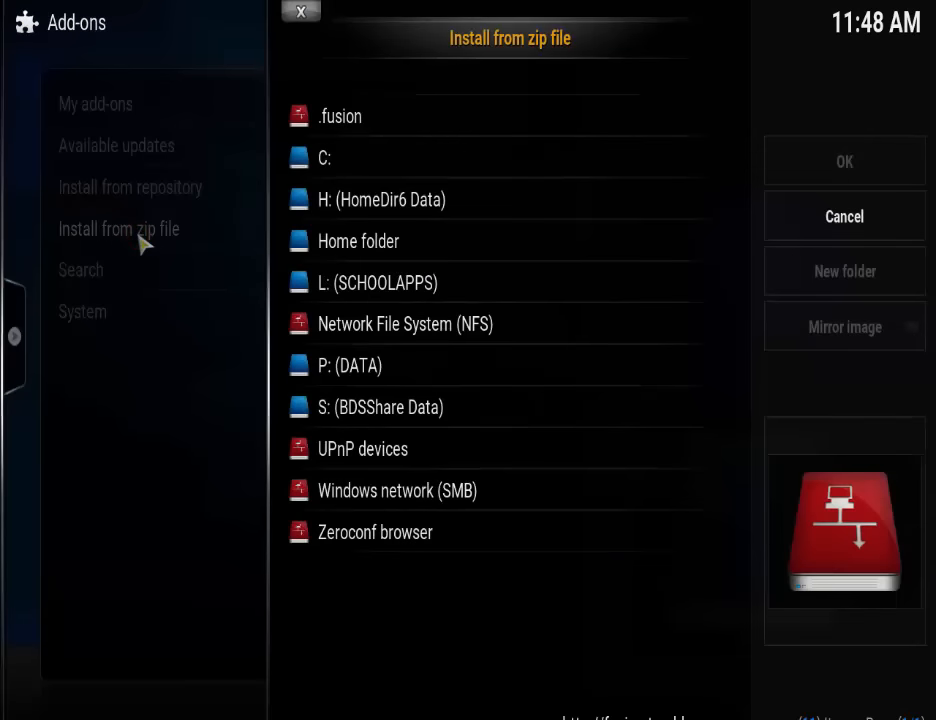
pyautogui.moveTo(340, 116)
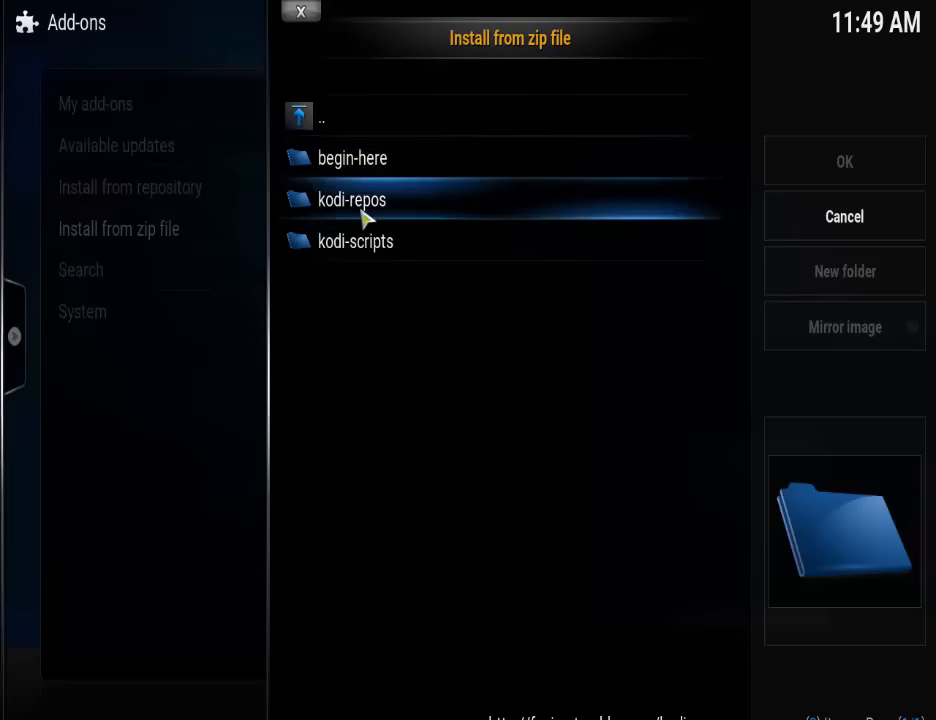
pyautogui.doubleClick(351, 199)
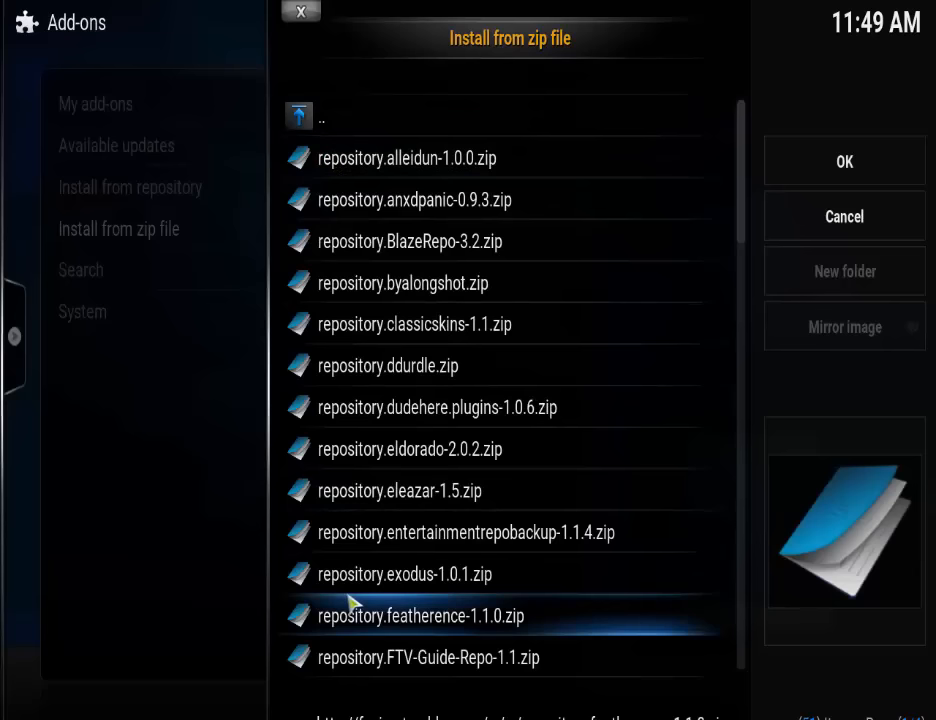
pyautogui.moveTo(488, 588)
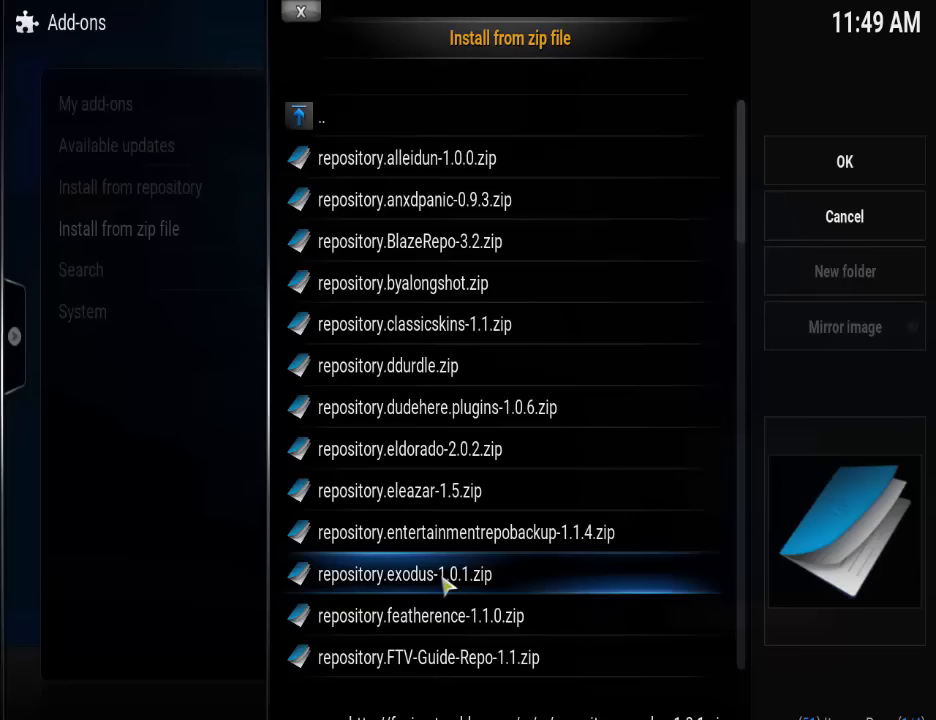
pyautogui.moveTo(385, 592)
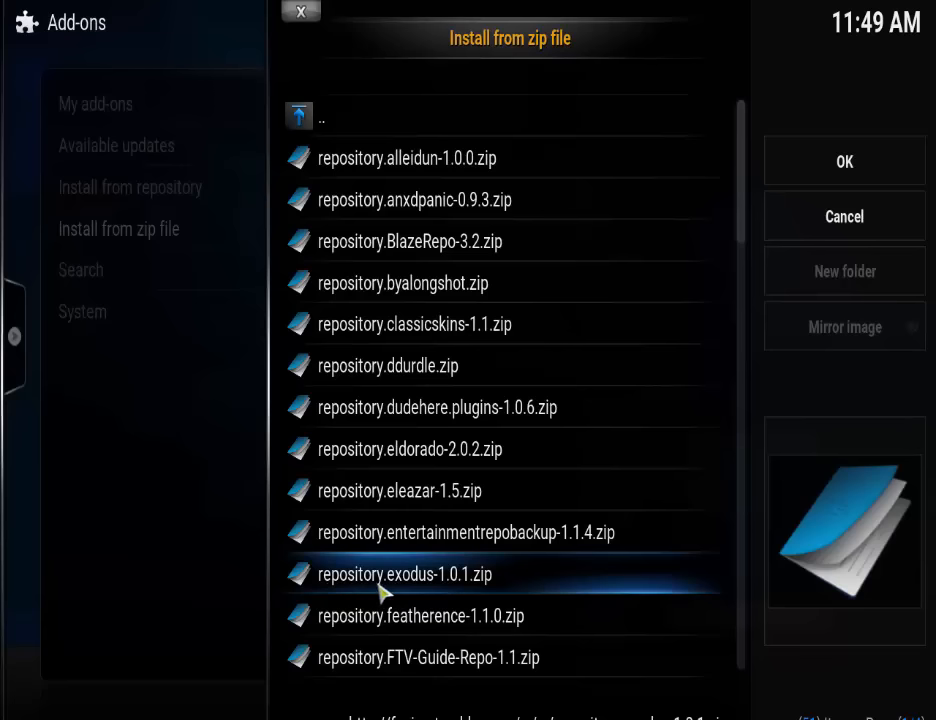
pyautogui.moveTo(452, 590)
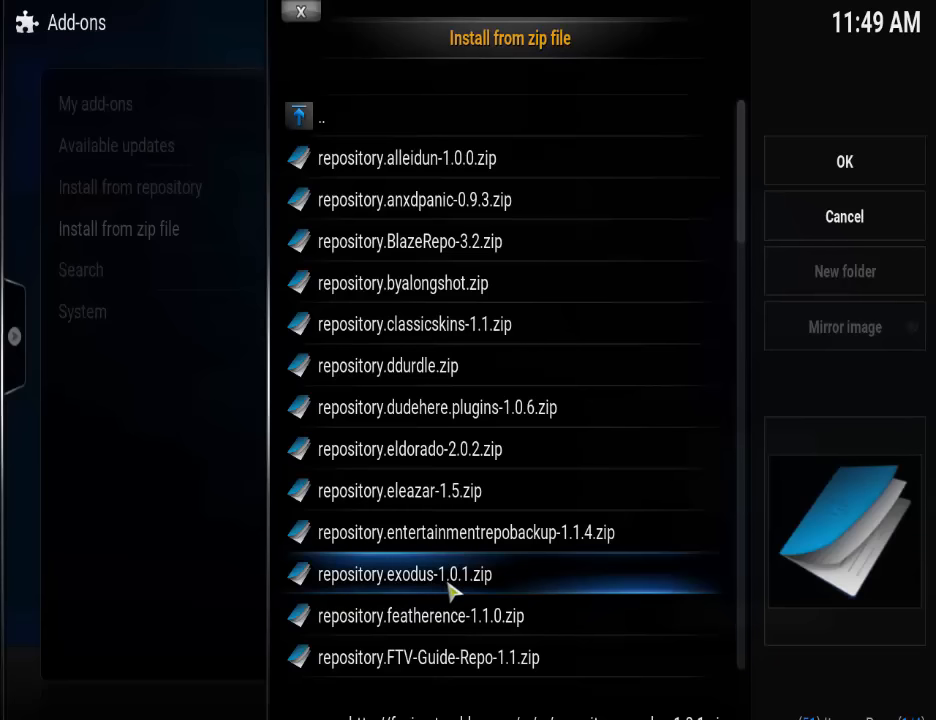
pyautogui.moveTo(480, 587)
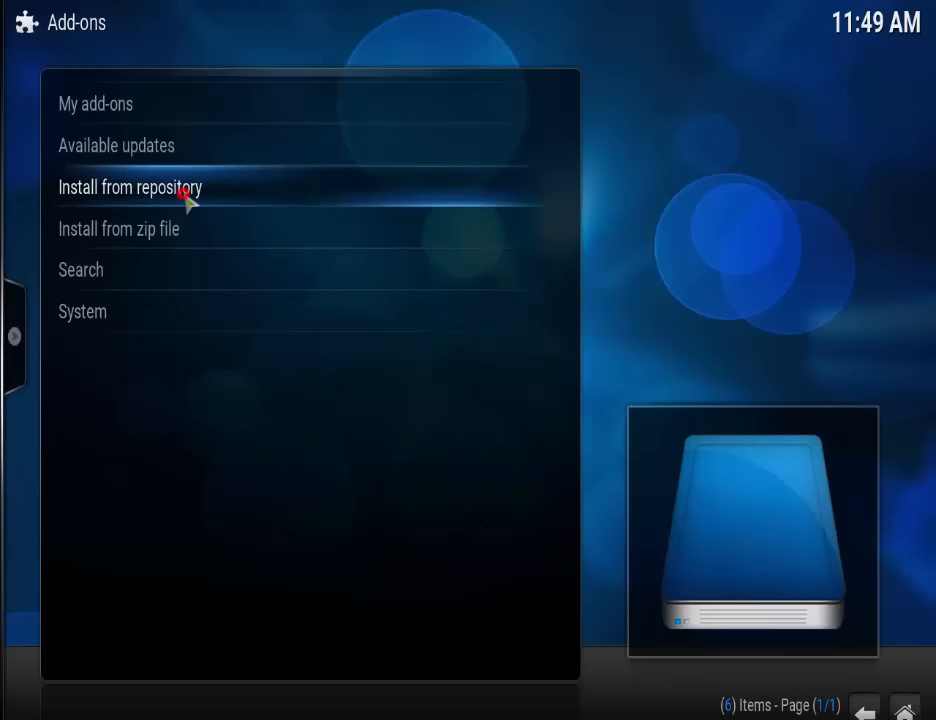
# Install Exodus 2.0.26 from Install from repository > Exodus repository > Video add-ons
pyautogui.click(130, 187)
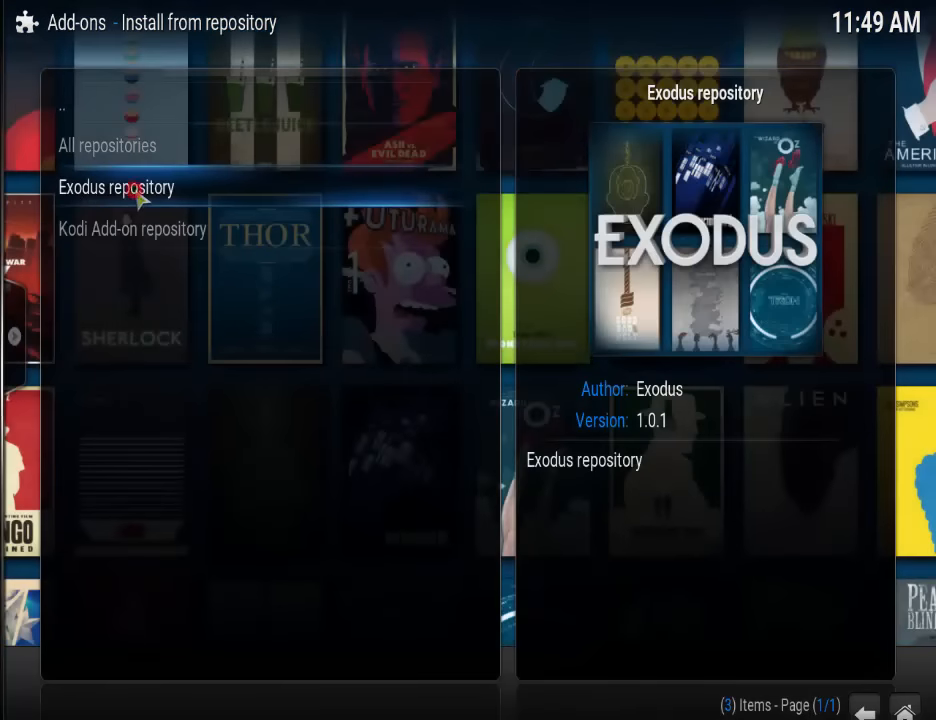
pyautogui.click(116, 187)
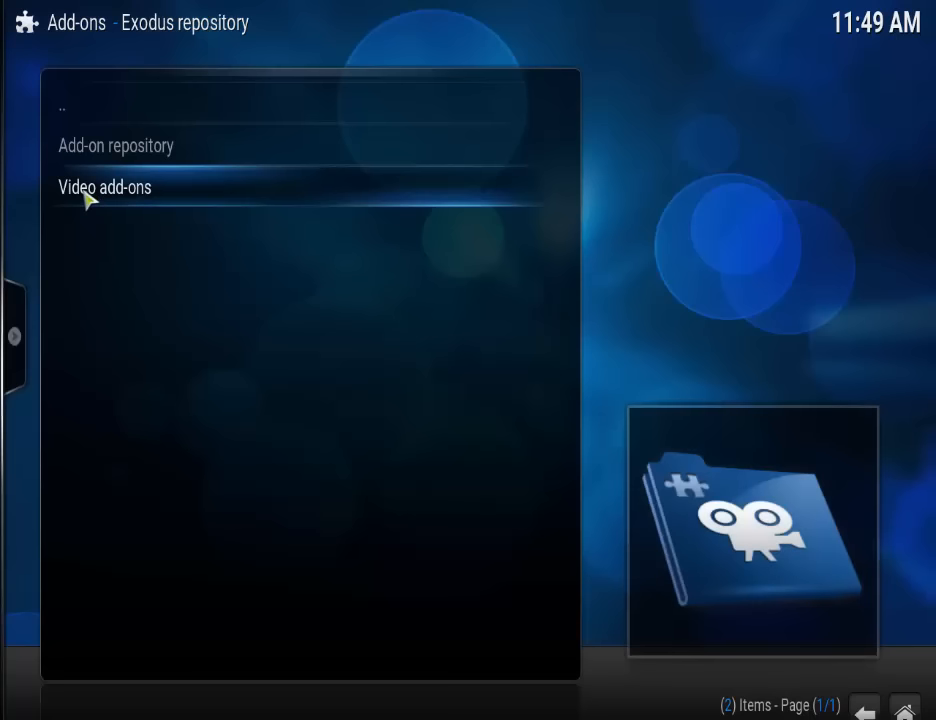
pyautogui.click(104, 187)
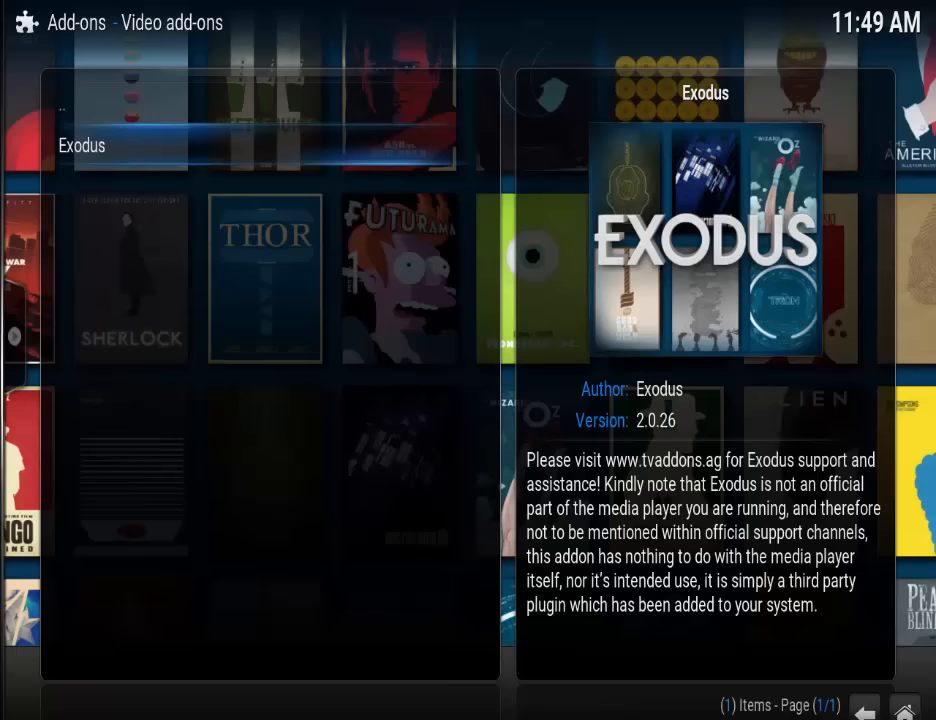
pyautogui.moveTo(113, 170)
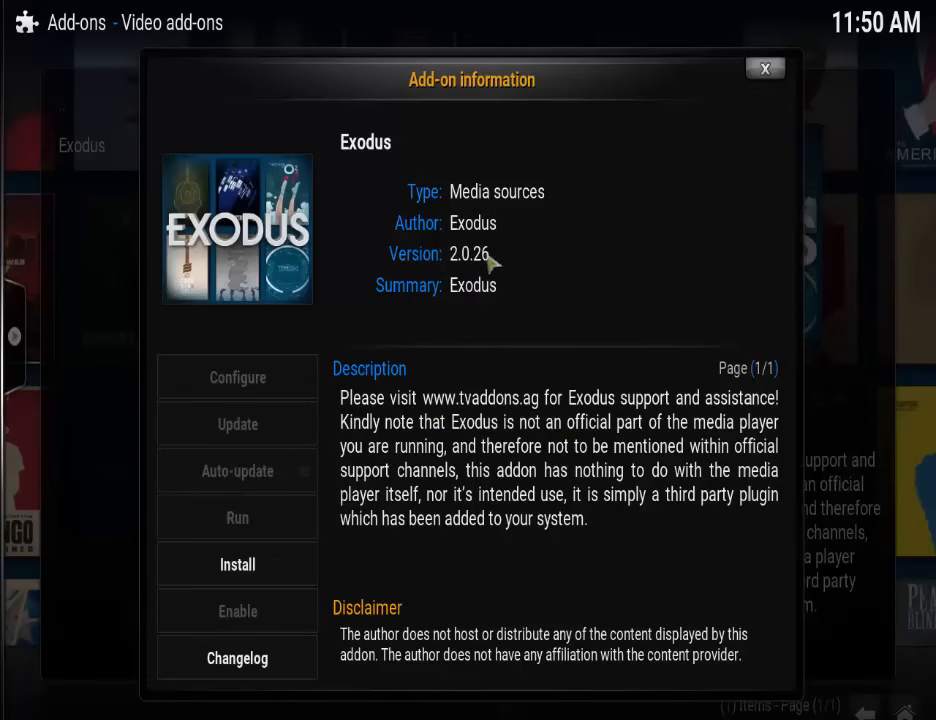
pyautogui.moveTo(332, 546)
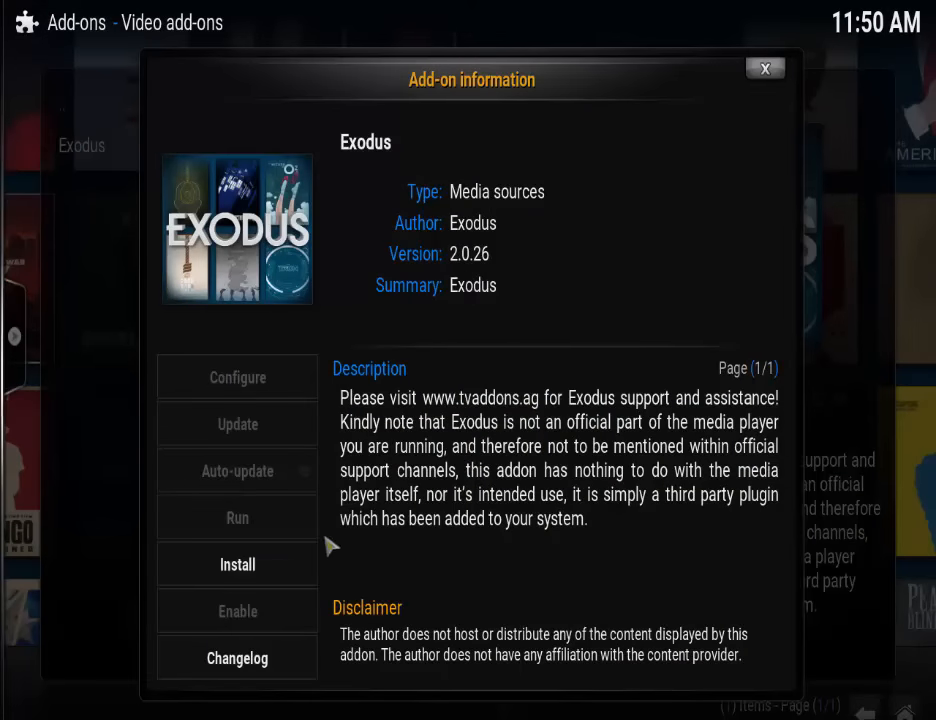
pyautogui.click(238, 564)
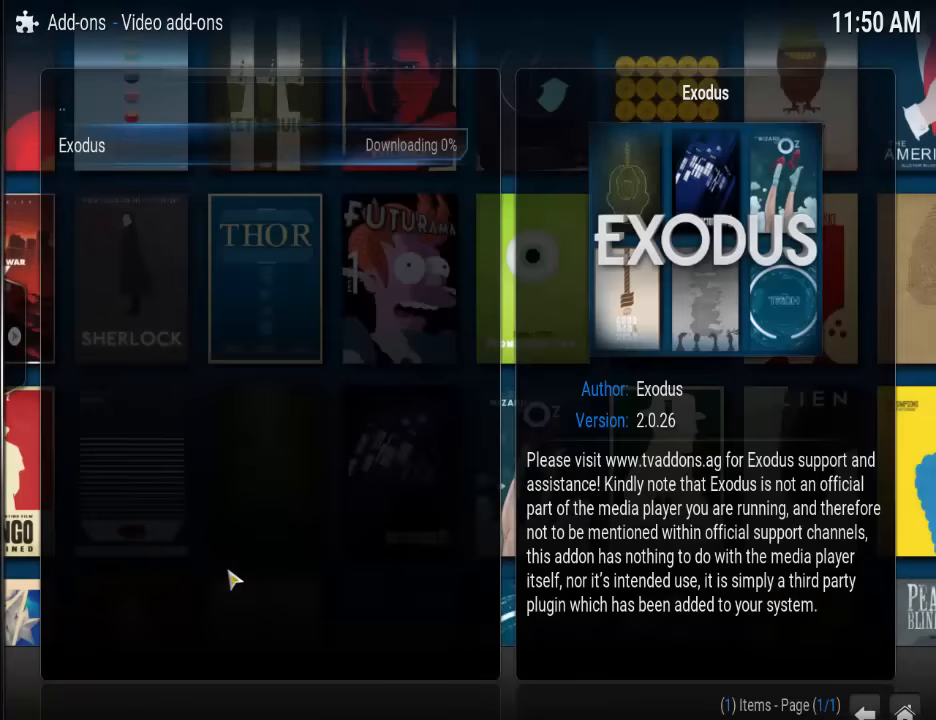
pyautogui.moveTo(640, 442)
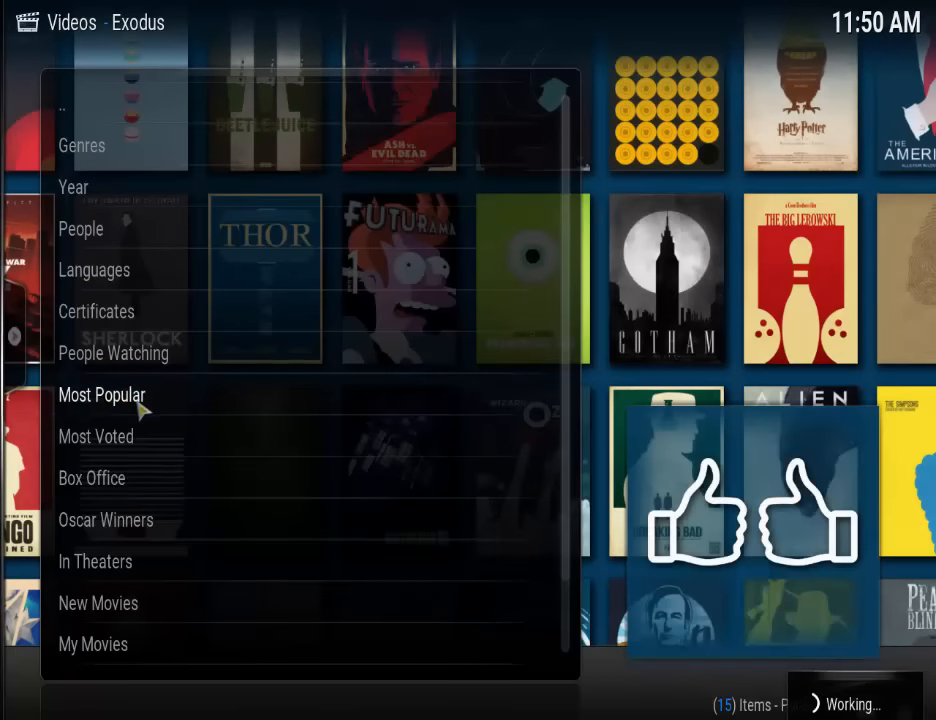
# List Exodus's Most Popular movies, such as The Revenant and Interstellar
pyautogui.click(102, 394)
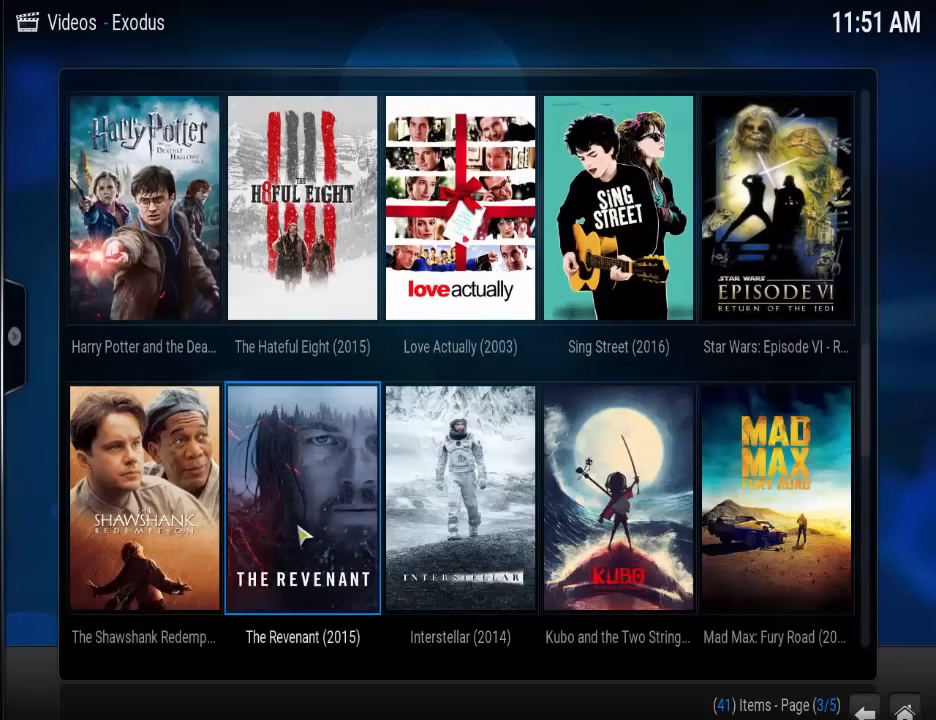
pyautogui.moveTo(305, 515)
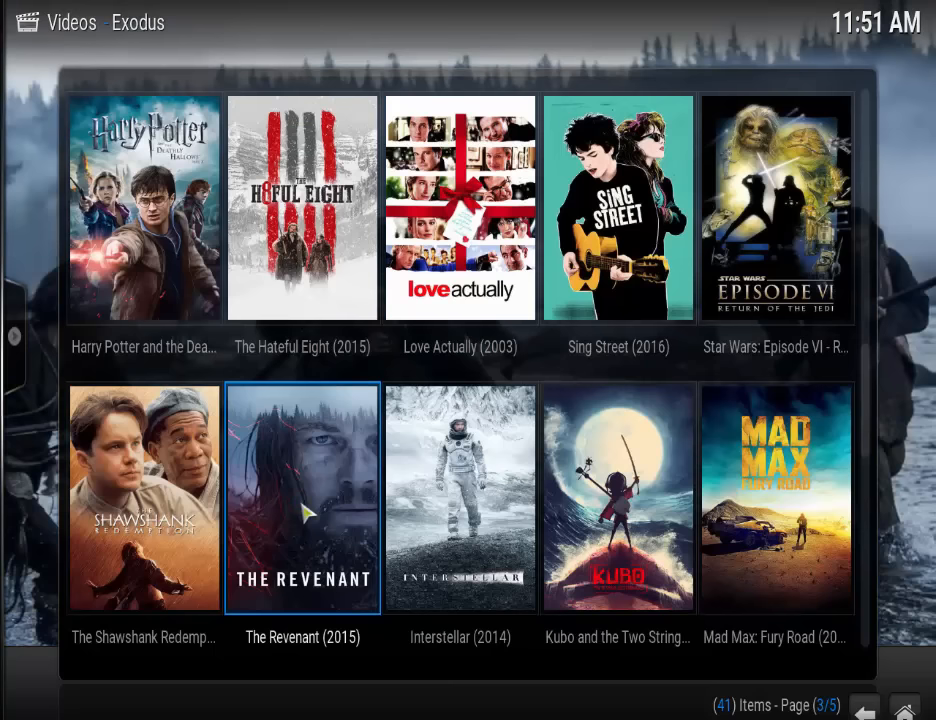
# Stream The Revenant (2015) from source 01 XMOVIES | GVIDEO | 1080P
pyautogui.click(302, 498)
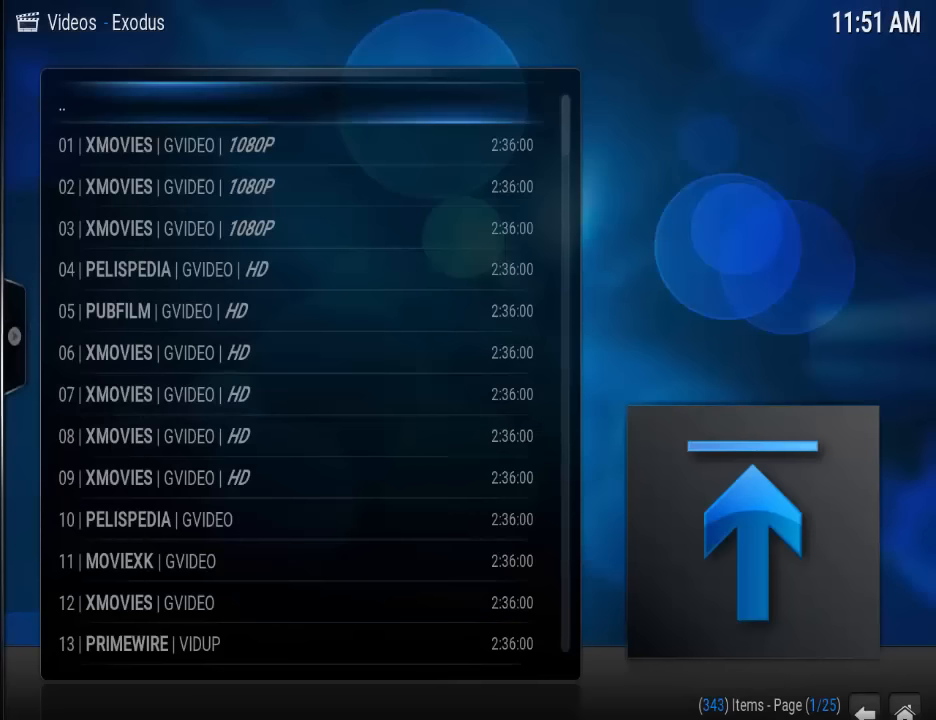
pyautogui.moveTo(190, 145)
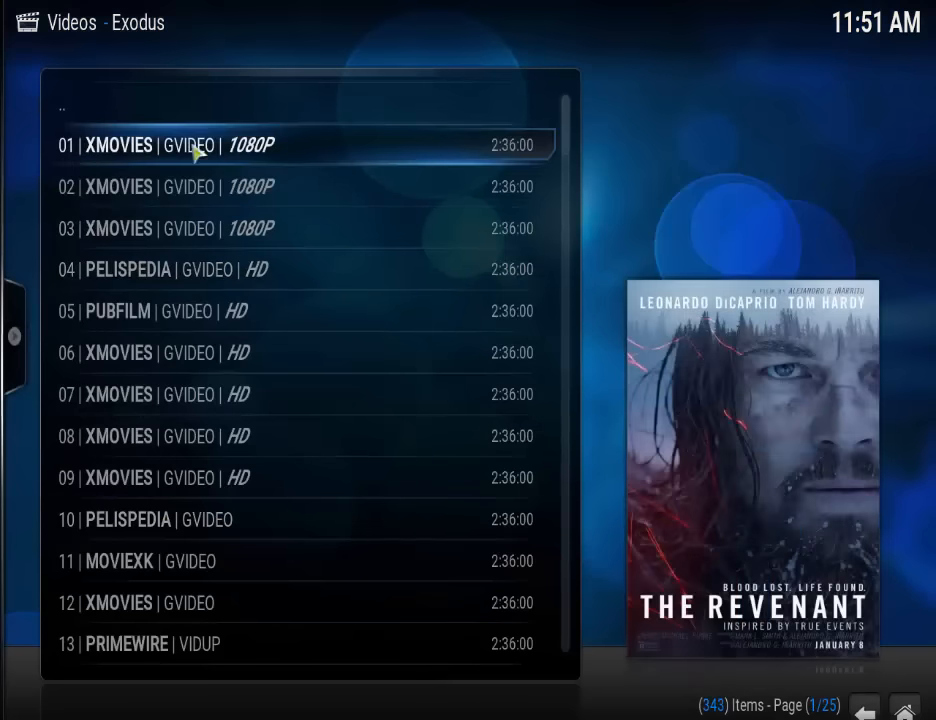
pyautogui.click(180, 145)
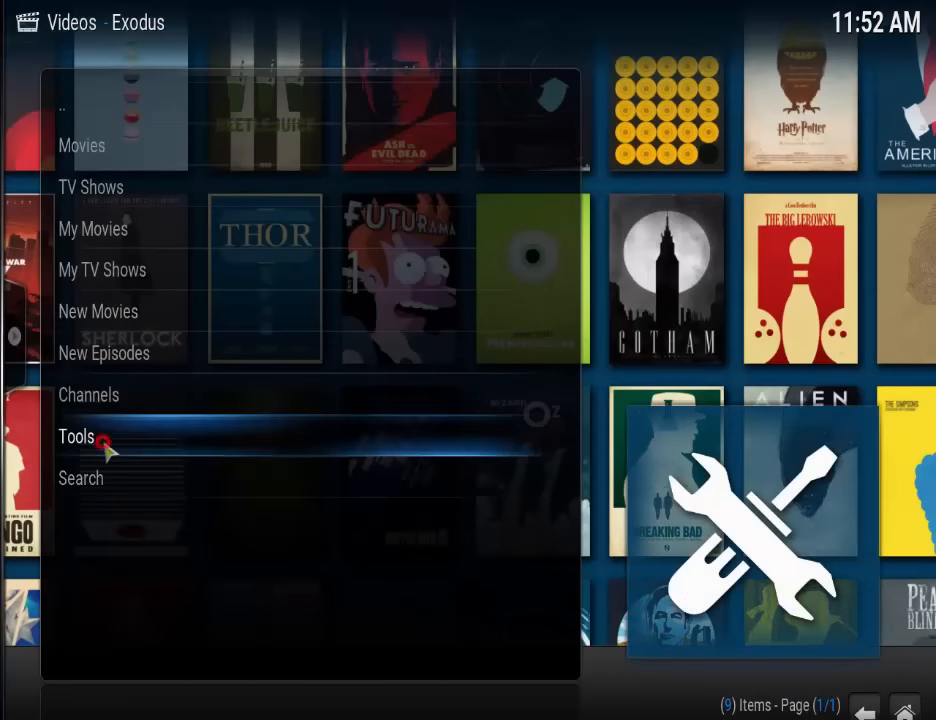
# Open Exodus Tools > SETTINGS and view the Accounts tab
pyautogui.click(76, 436)
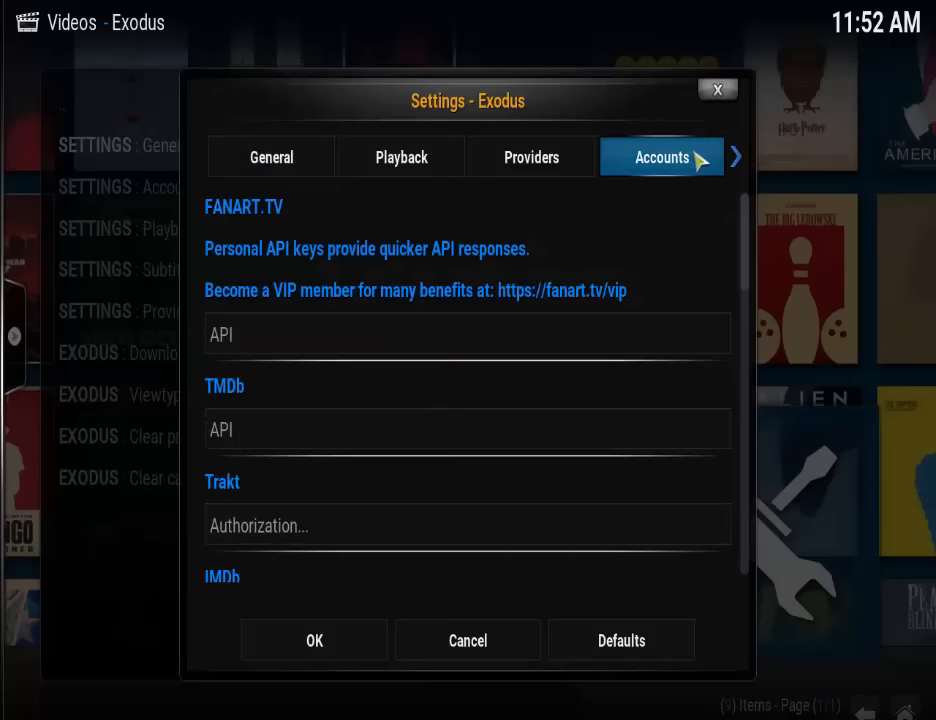
pyautogui.click(735, 157)
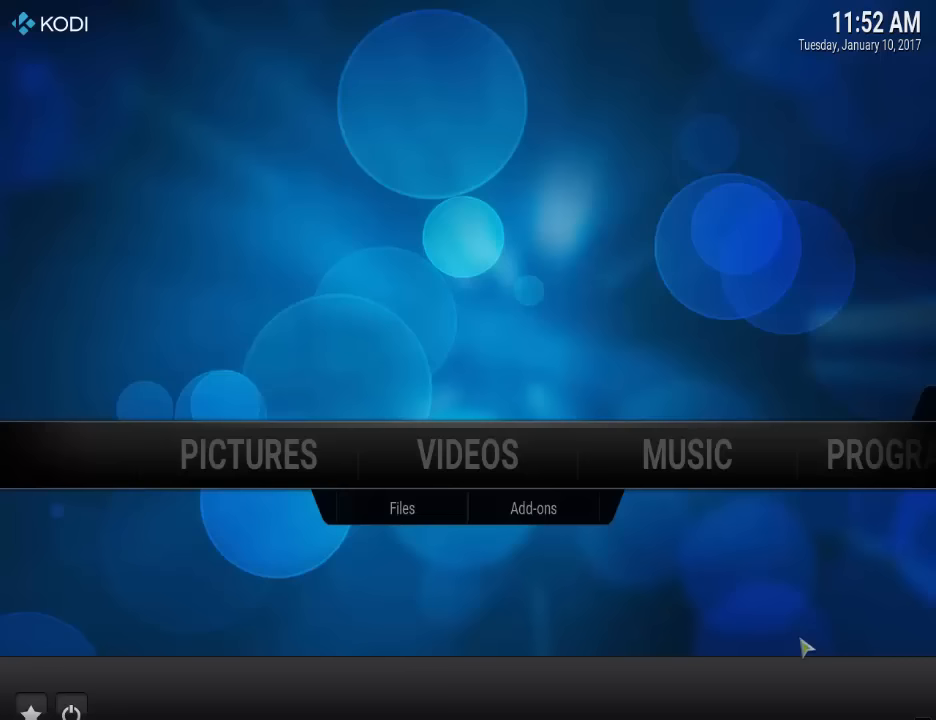
pyautogui.moveTo(528, 278)
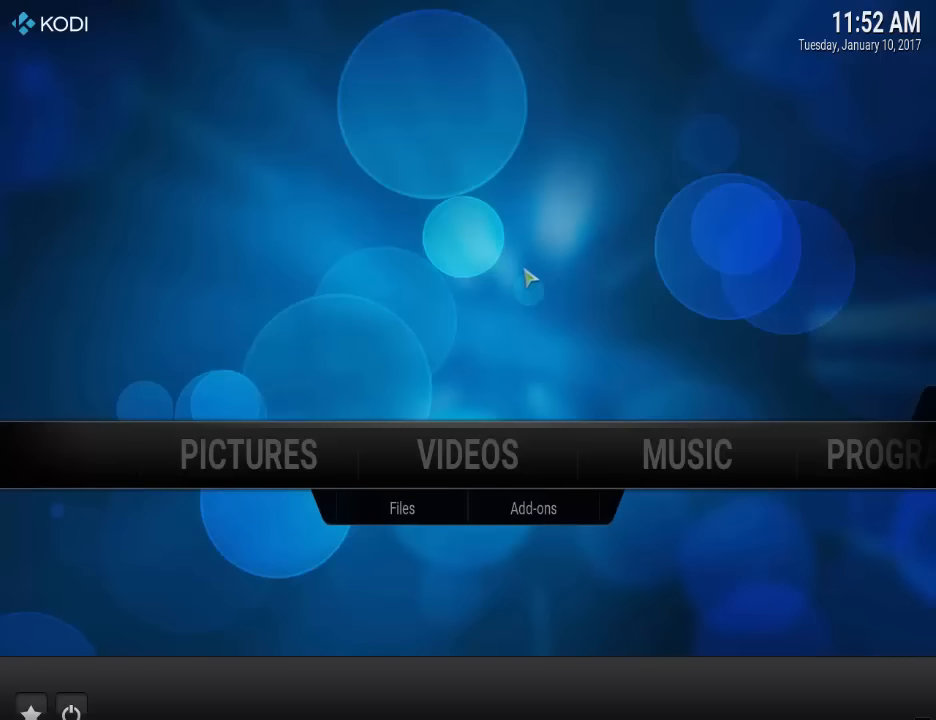